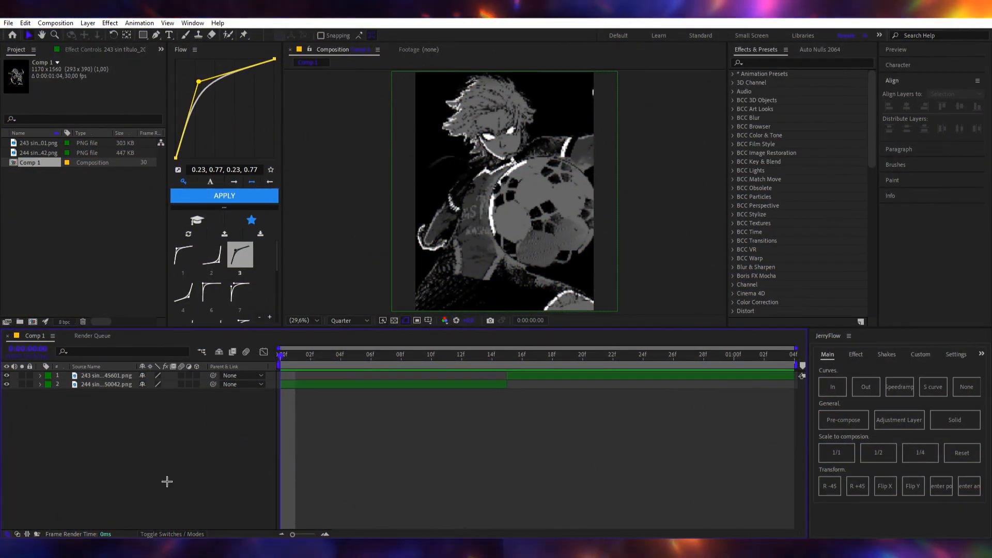
pyautogui.moveTo(179, 399)
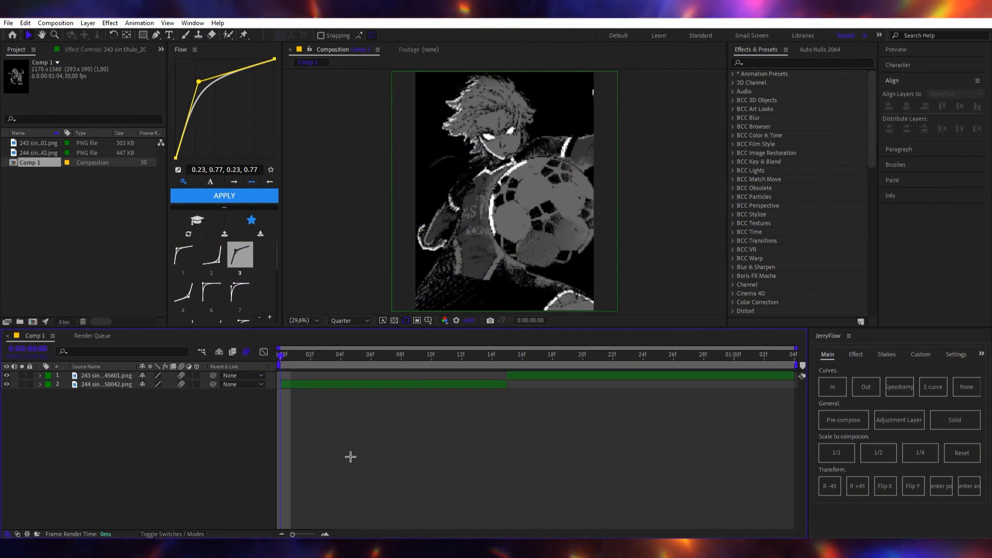
# - Create a new solid layer coloured F3F0E6 beneath the manga clip
pyautogui.rightClick(351, 456)
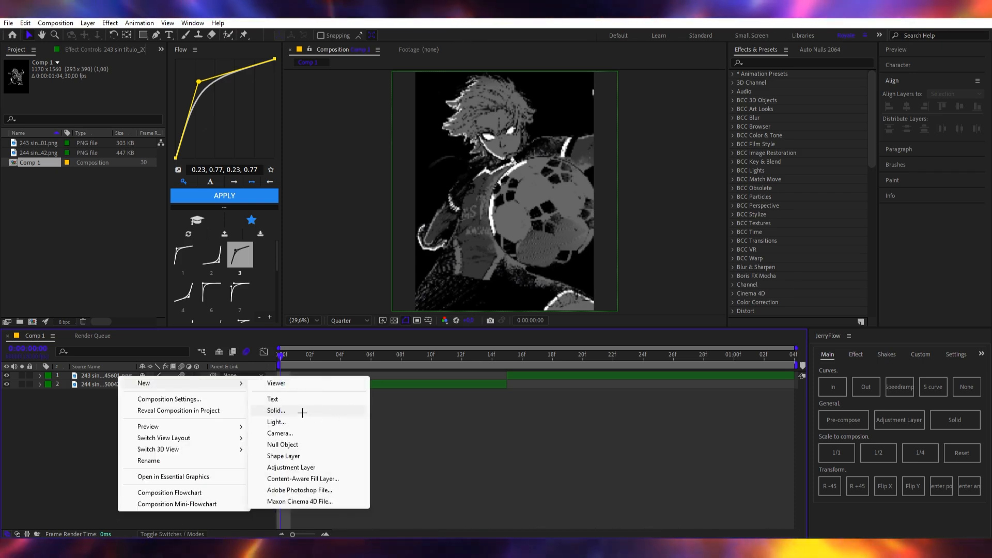
pyautogui.click(275, 410)
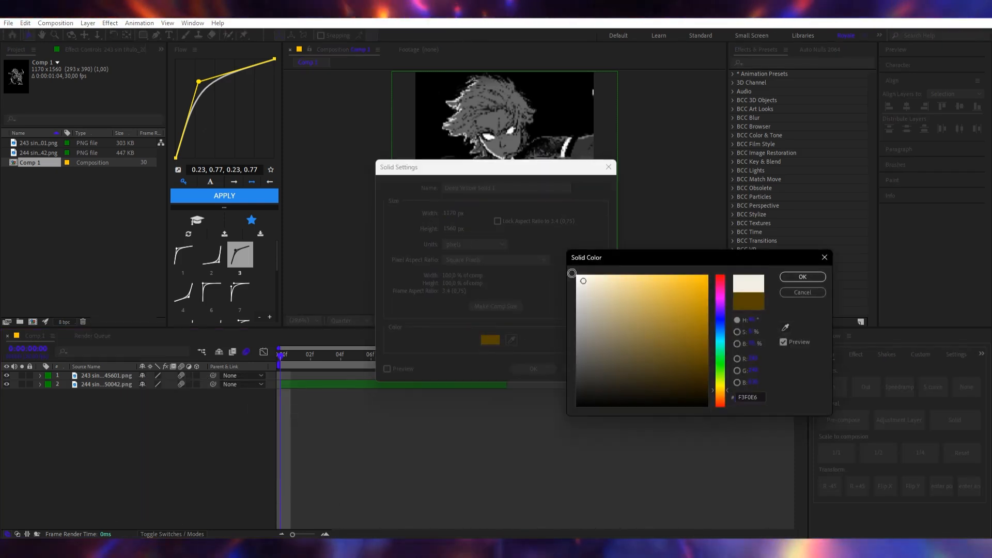
pyautogui.click(802, 277)
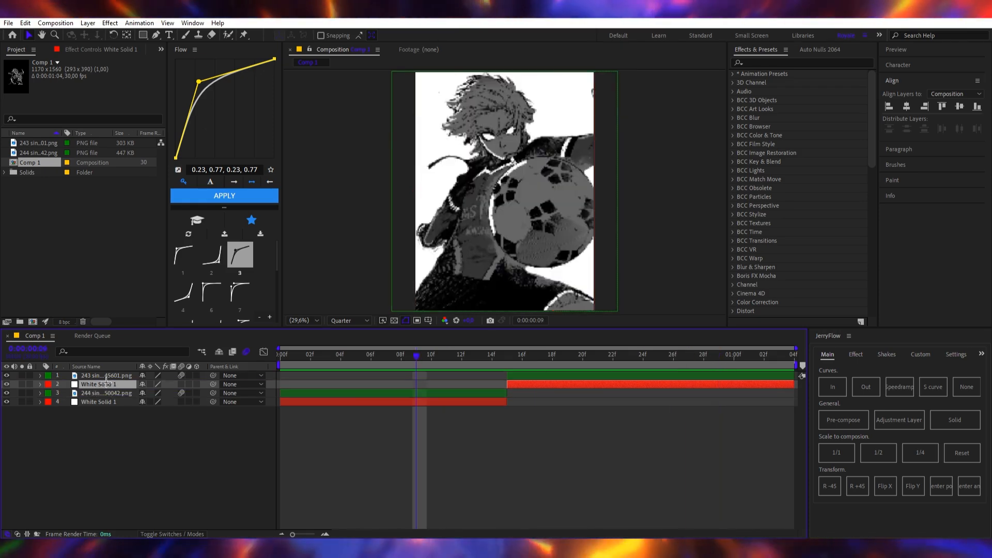
# - Pre-compose each clip with its solid, confirming Pre-comp 1 and Pre-comp 2
pyautogui.click(843, 419)
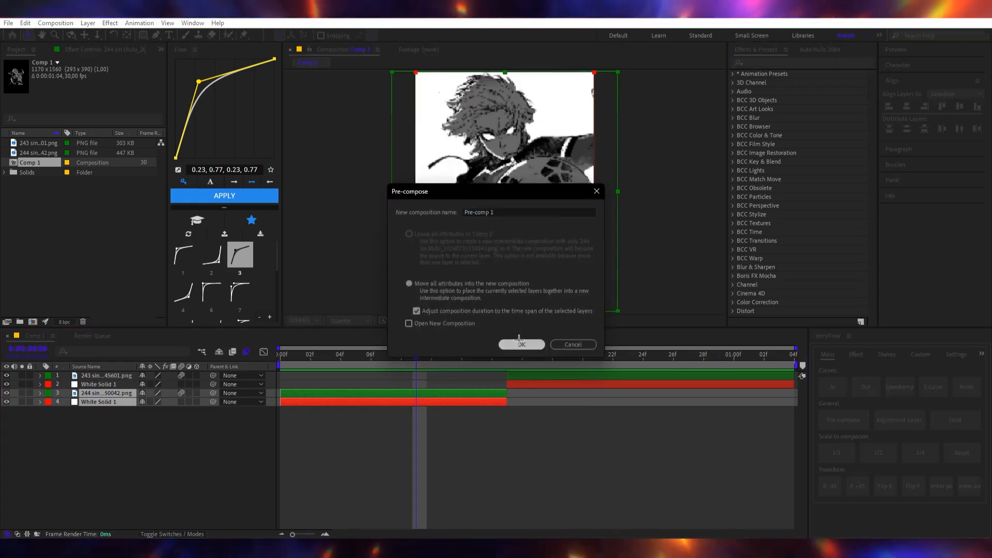
pyautogui.click(521, 344)
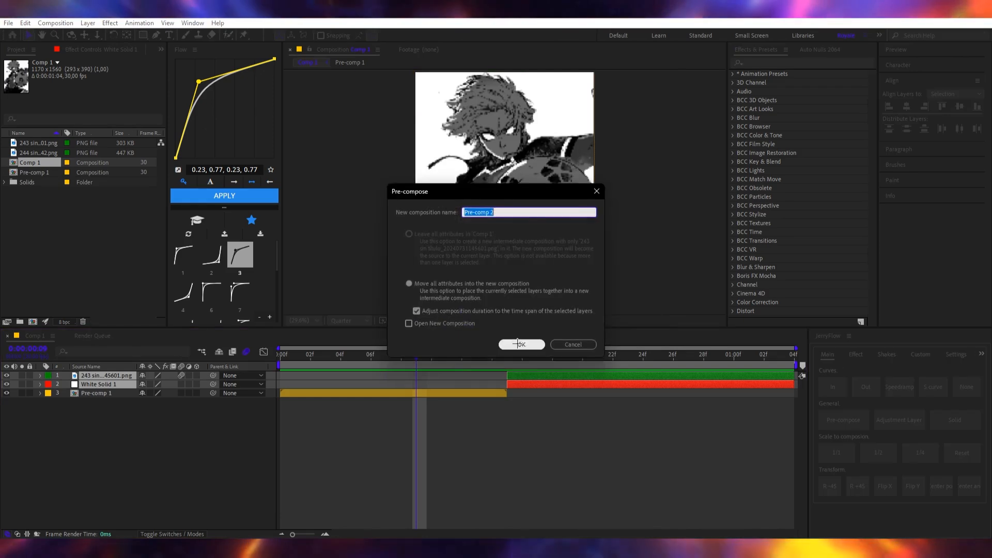
pyautogui.click(521, 344)
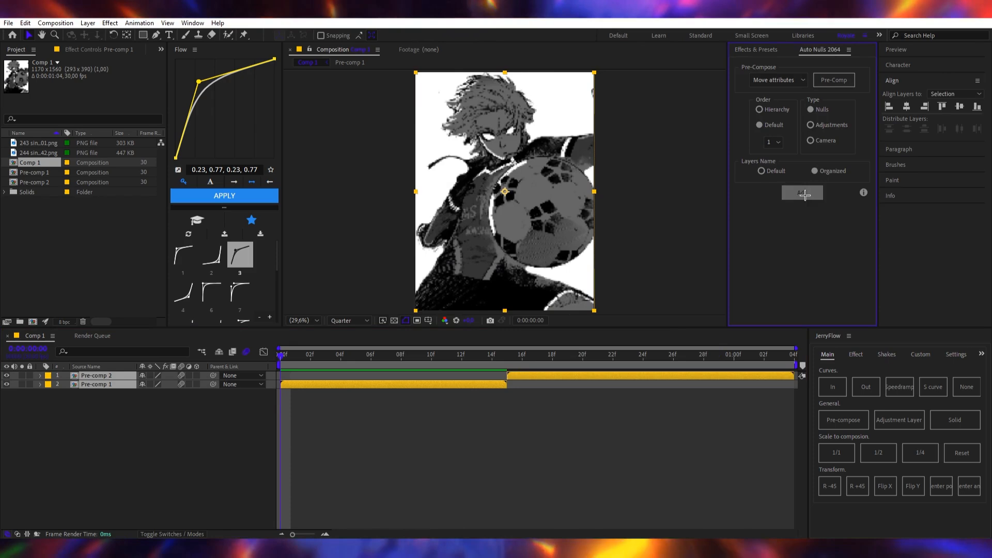
# - Add parent nulls for both pre-comps via Auto Nulls and ease their scale zoom keyframes in Flow
pyautogui.click(802, 193)
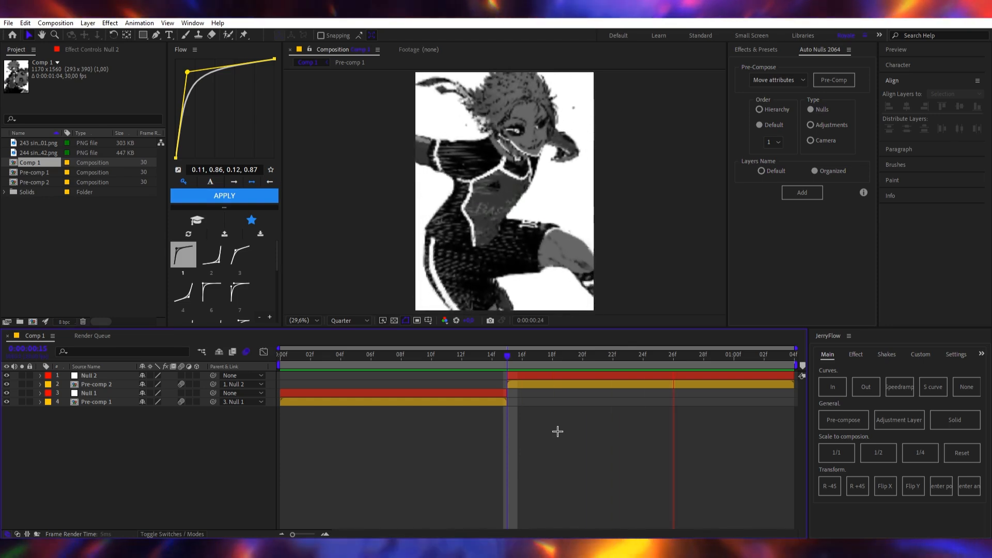
pyautogui.click(490, 354)
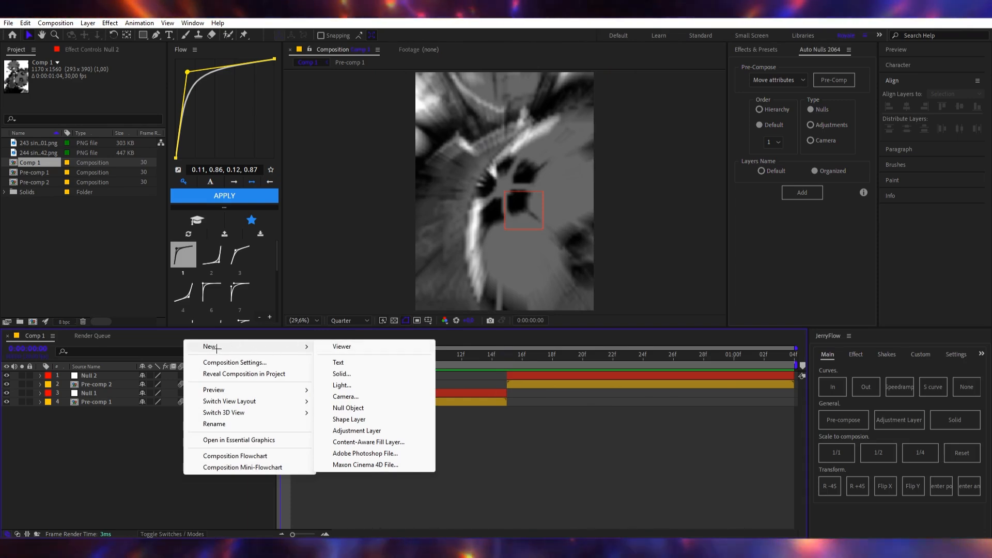
# - Add Adjustment Layer 1 on top and apply Twitch found by searching 'tw' in FX Console
pyautogui.click(356, 430)
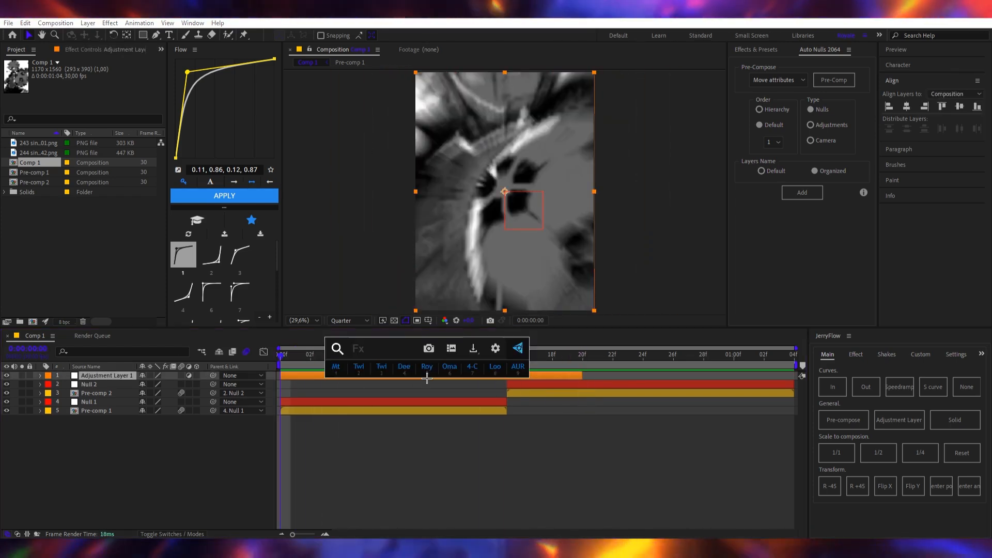
pyautogui.write('tw')
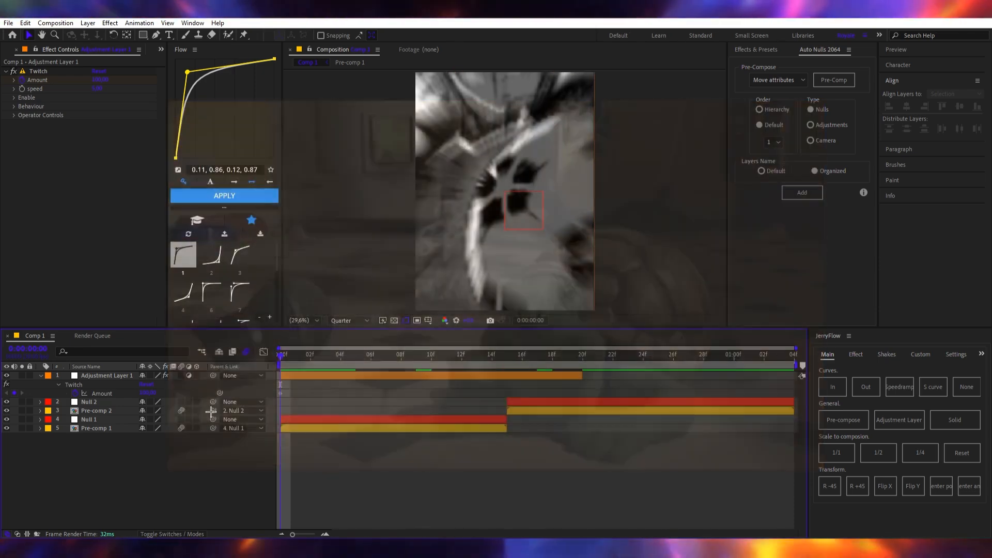
# - Keyframe Twitch Amount from the start to about frame 20 on Adjustment Layer 1
pyautogui.click(568, 354)
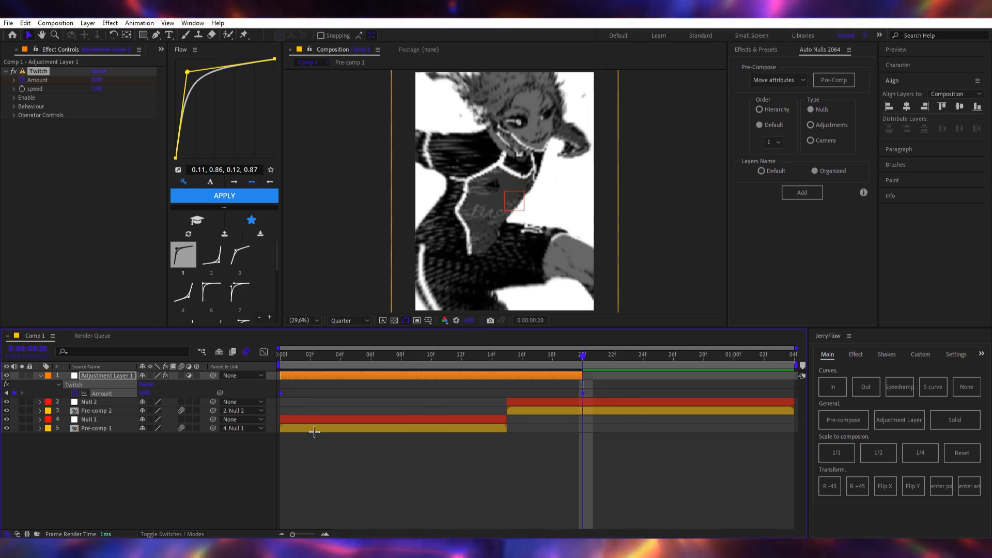
pyautogui.moveTo(432, 395)
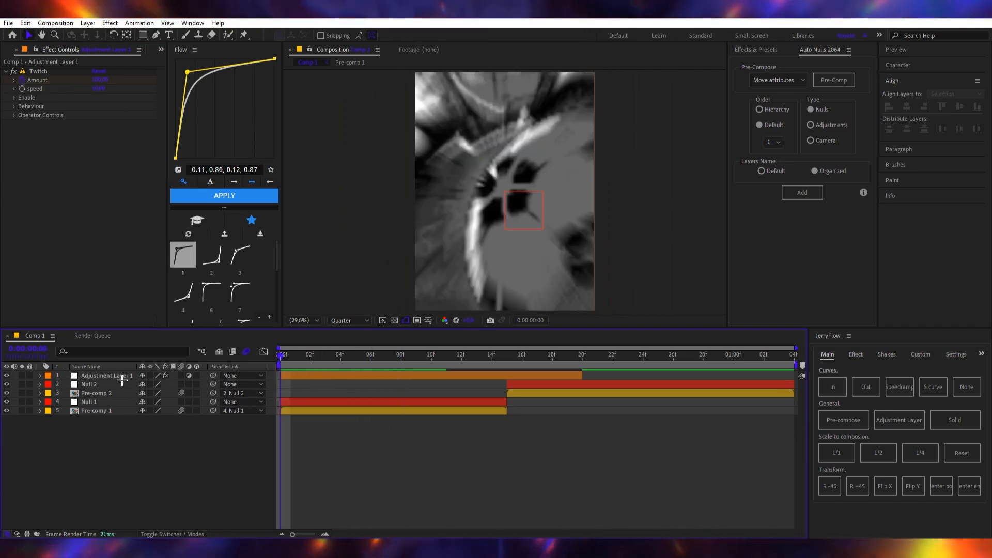
# - Enable Light and Slide in Twitch with Light Behaviour Brighter, then deselect all layers
pyautogui.click(14, 97)
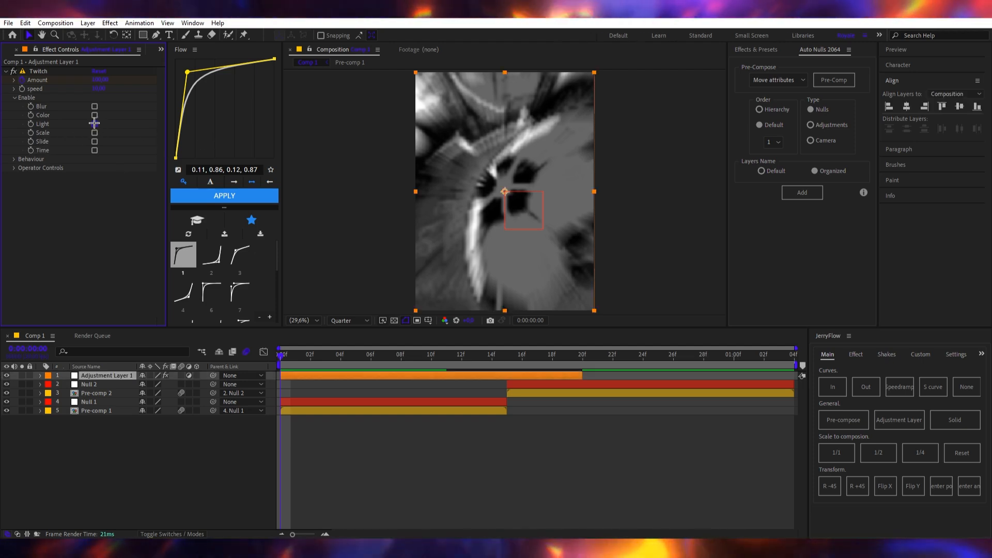
pyautogui.click(94, 124)
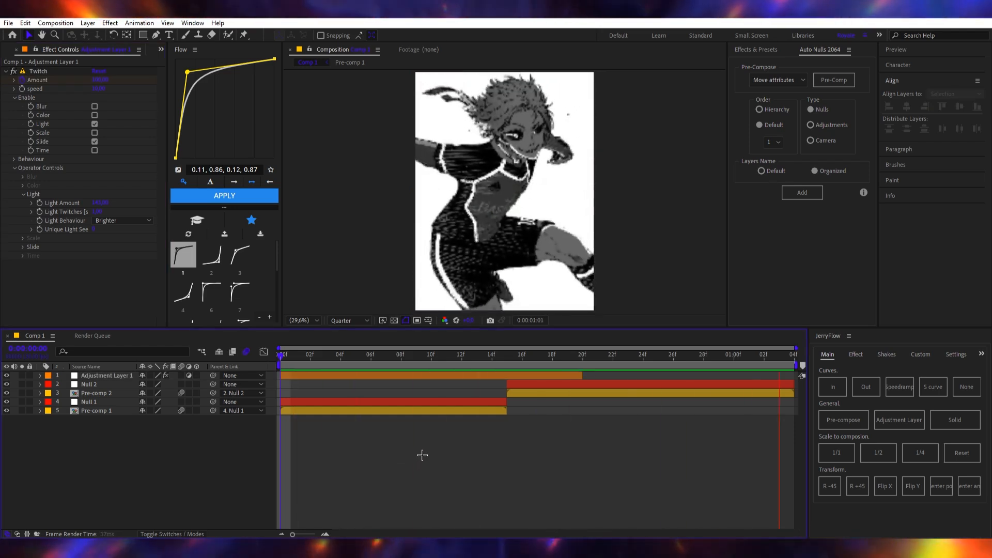
pyautogui.click(512, 354)
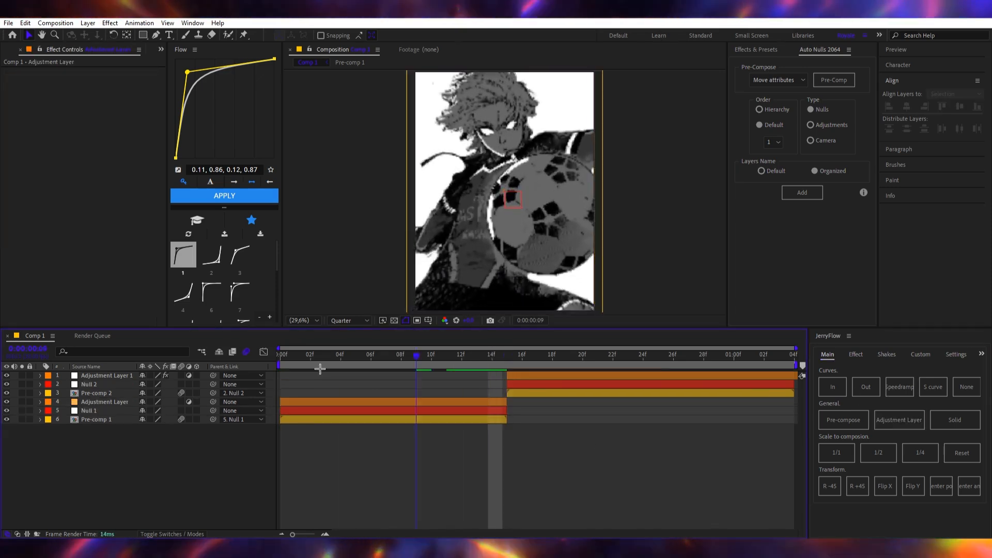
# - Apply Twitch ('tw') to the second adjustment layer with Light and Slide enabled and an eased Amount ramp to 100
pyautogui.write('tw')
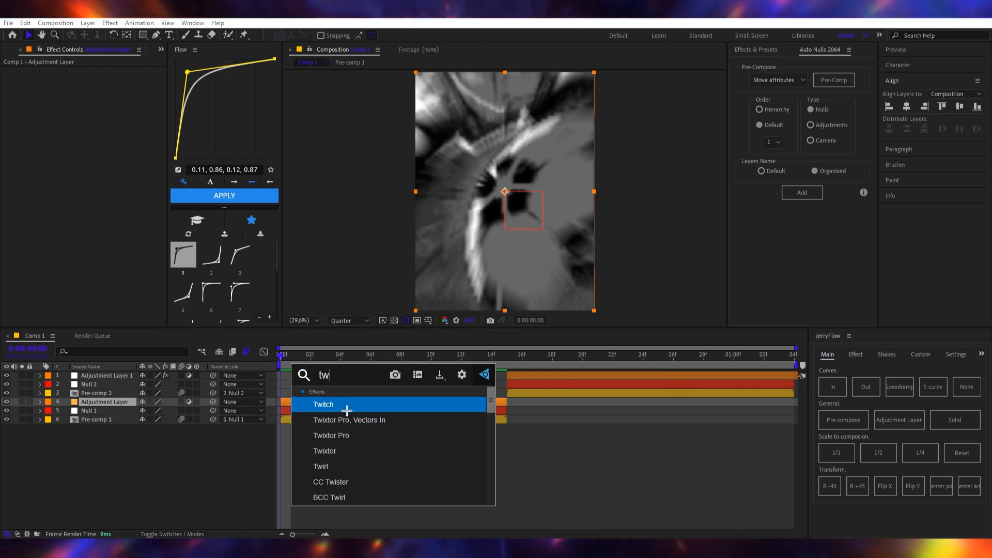
pyautogui.doubleClick(323, 405)
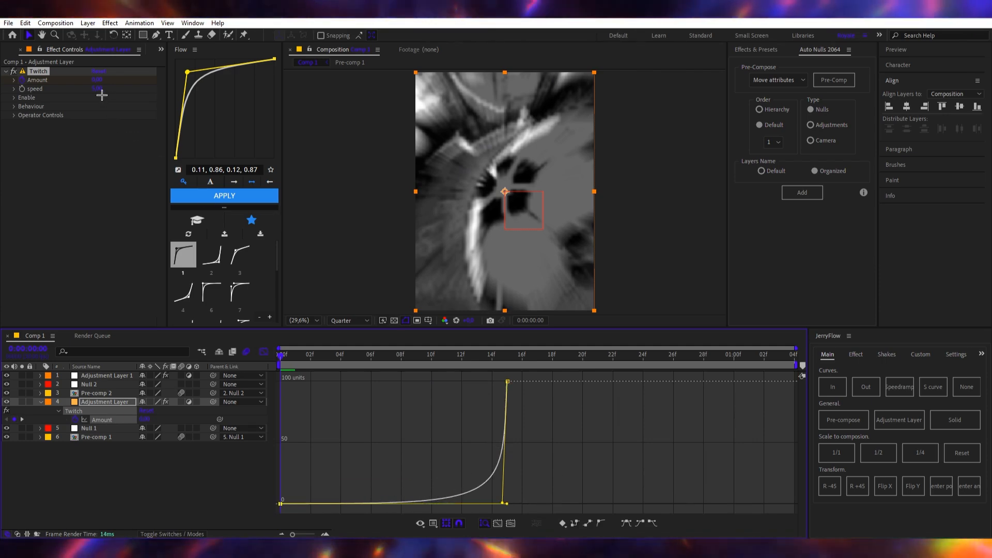
pyautogui.click(14, 97)
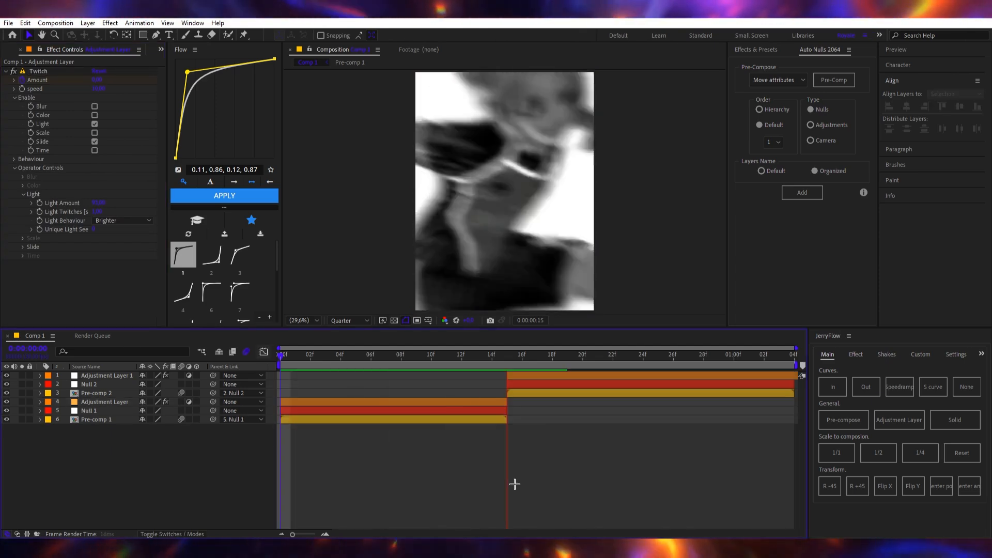
pyautogui.click(385, 353)
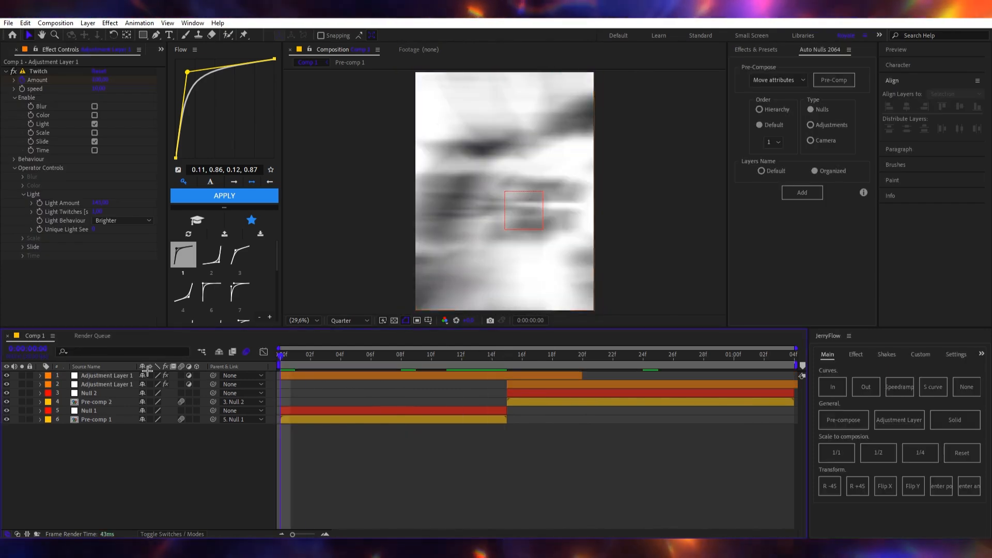
# - Add Adjustment Layer 2 for Optics Compensation with Reverse Lens Distortion and a starting Field of View keyframe
pyautogui.click(414, 354)
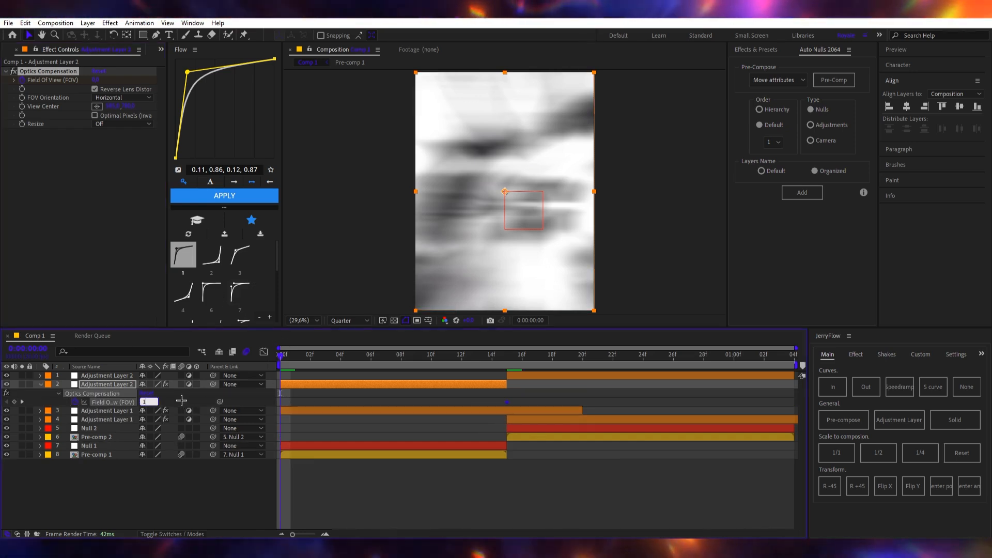
# - Add a Field of View keyframe near frame 14, ease with the 0.00, 0.25, 0.77, 1.00 curve, and select the top optics layer
pyautogui.click(183, 298)
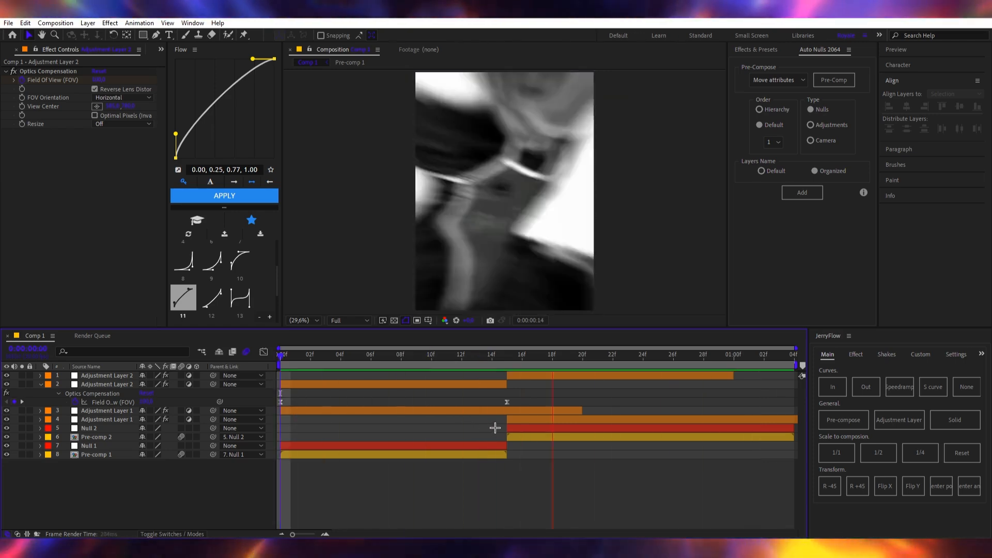
pyautogui.click(370, 355)
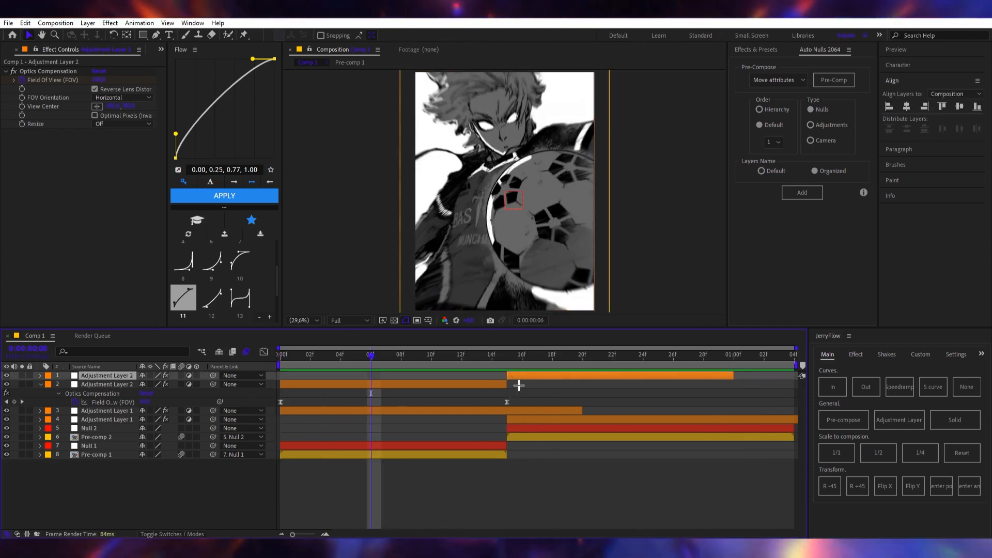